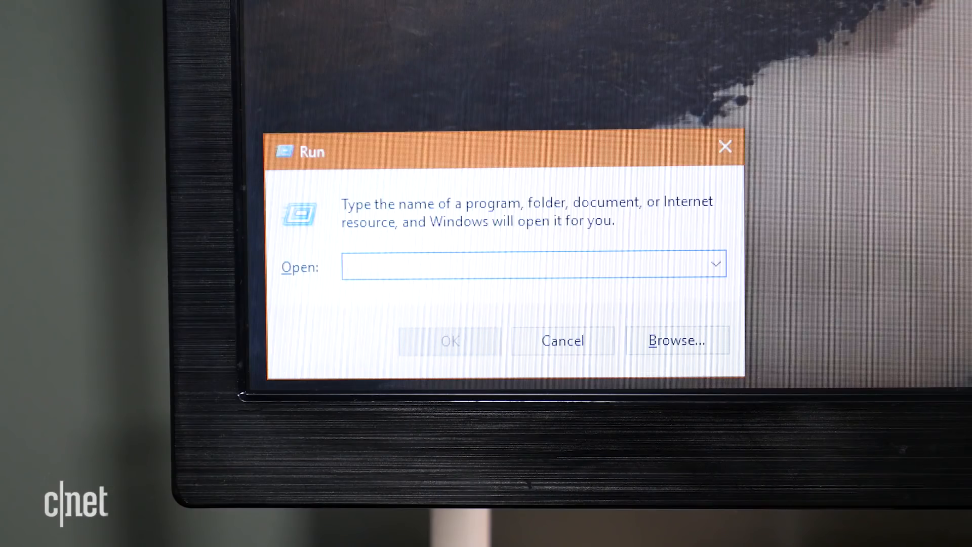
Step: Schedule a shutdown in 20 minutes by running 'shutdown -s -t 1200' from Run
{"action": "type", "text": "shutdown -"}
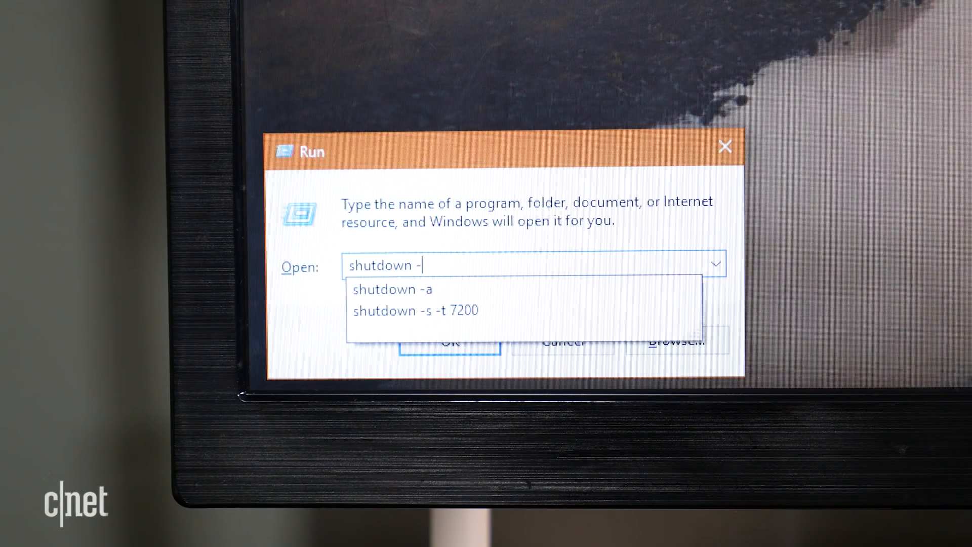
{"action": "type", "text": "s -"}
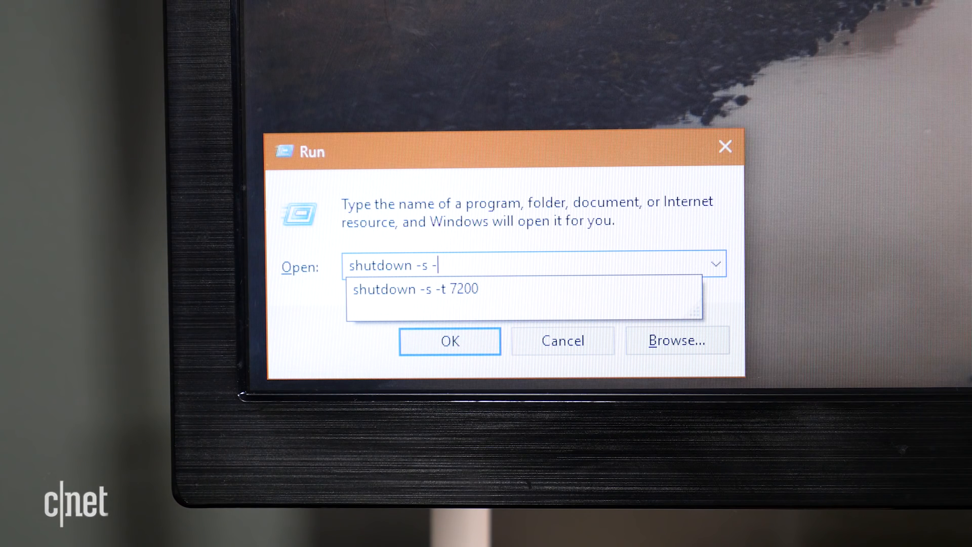
{"action": "type", "text": "t"}
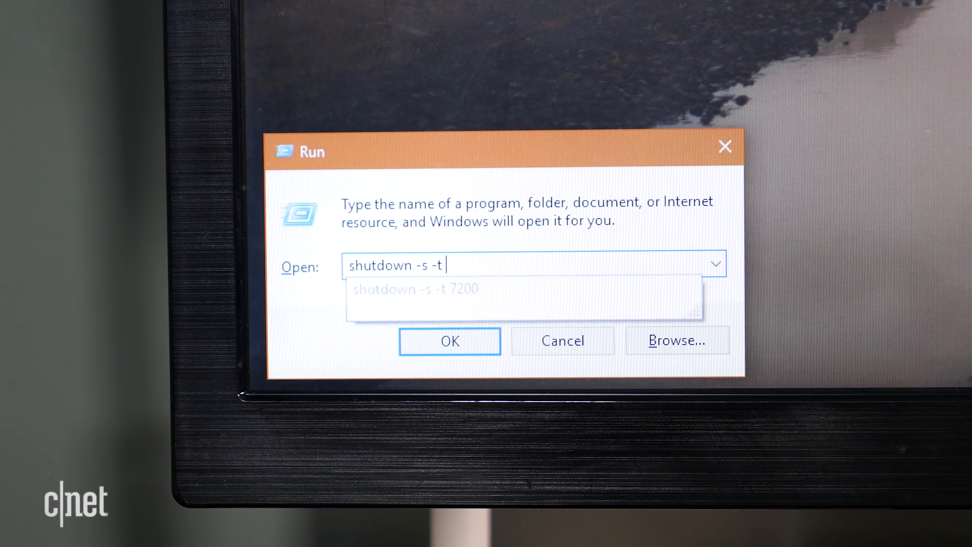
{"action": "type", "text": "1200"}
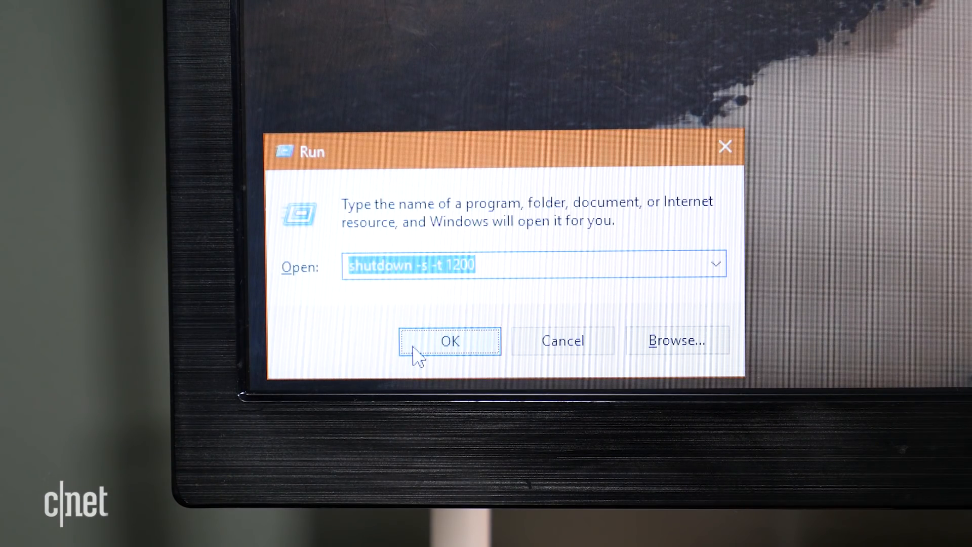
{"action": "left_click", "coordinate": [450, 341]}
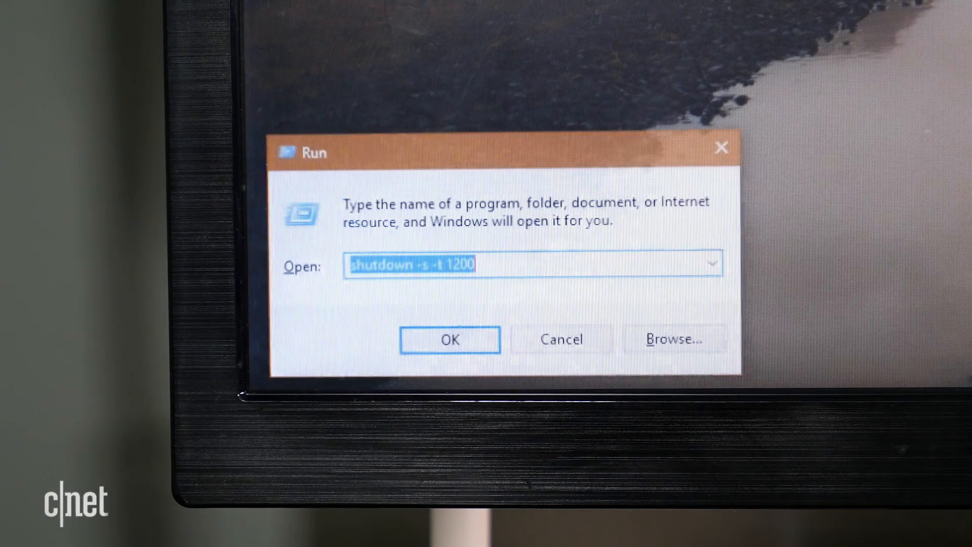
Step: Cancel the pending shutdown by rerunning 'shutdown -a' from the Run history
{"action": "left_click", "coordinate": [712, 263]}
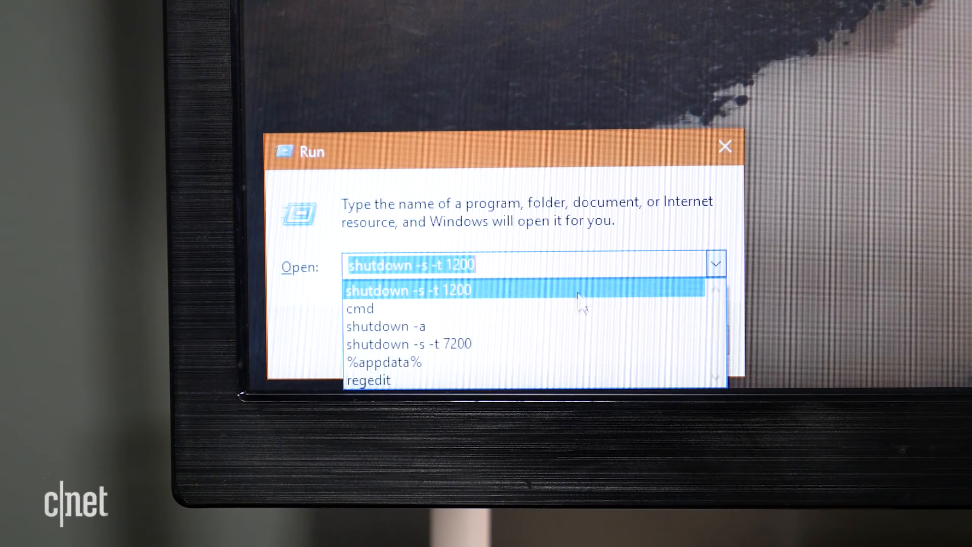
{"action": "left_click", "coordinate": [385, 327]}
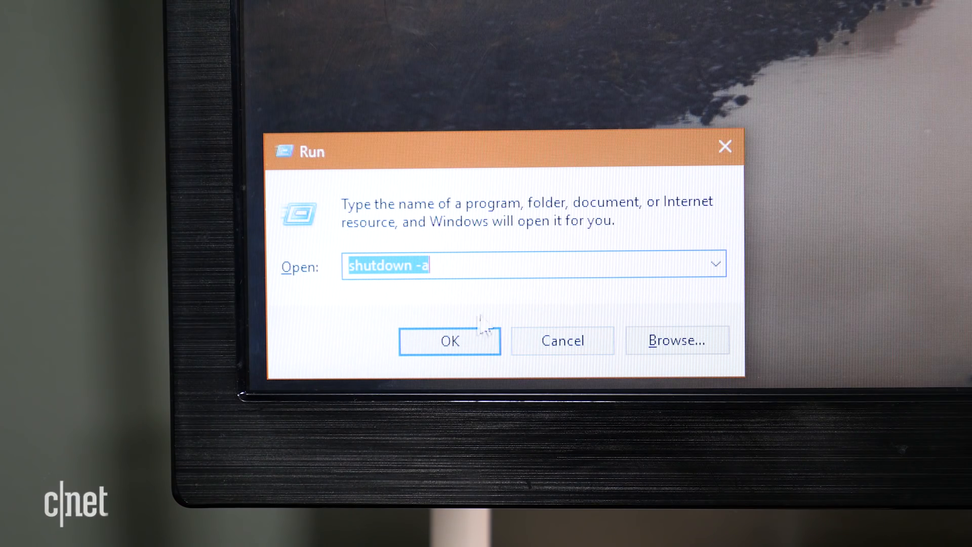
{"action": "left_click", "coordinate": [448, 341]}
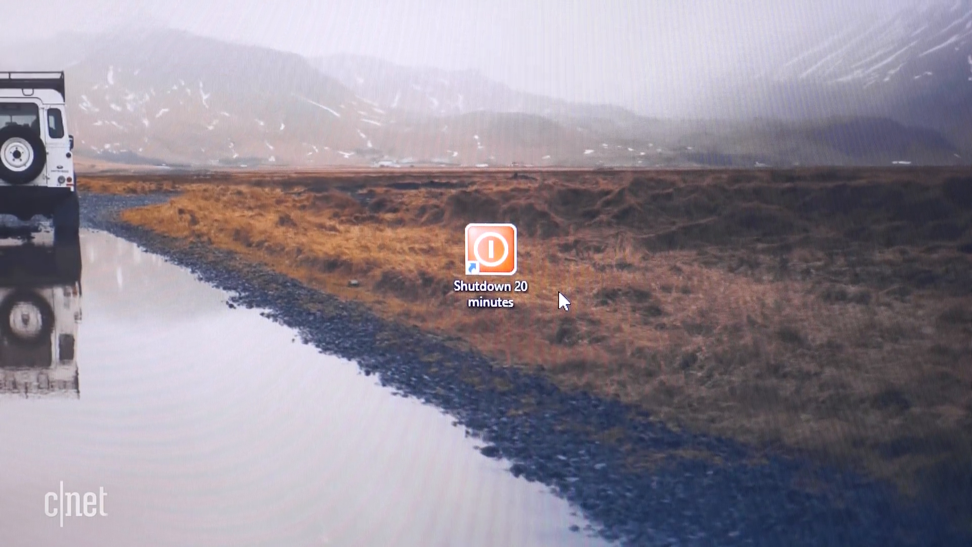
Step: Start a new desktop shortcut targeting 'shutdown.exe -s -t 1200' and proceed to naming
{"action": "right_click", "coordinate": [561, 301]}
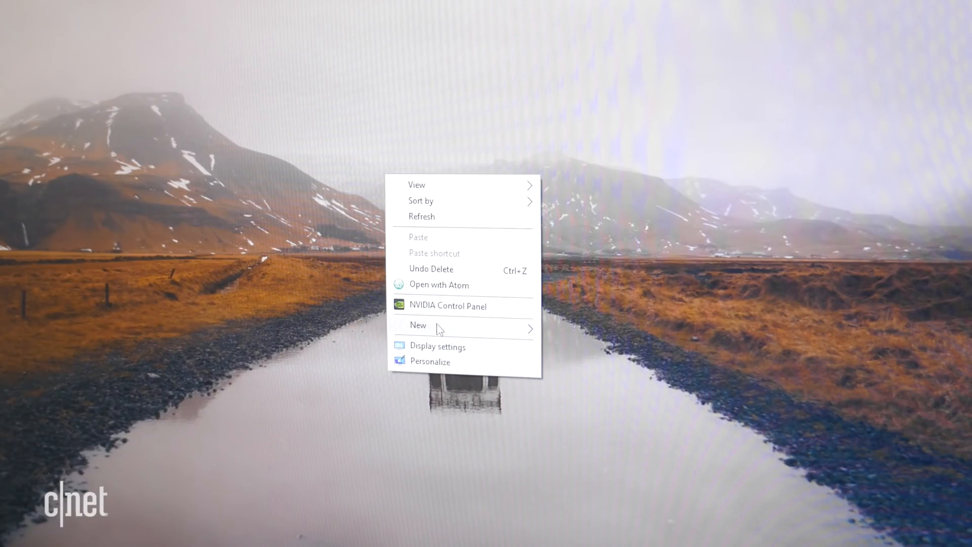
{"action": "left_click", "coordinate": [419, 325]}
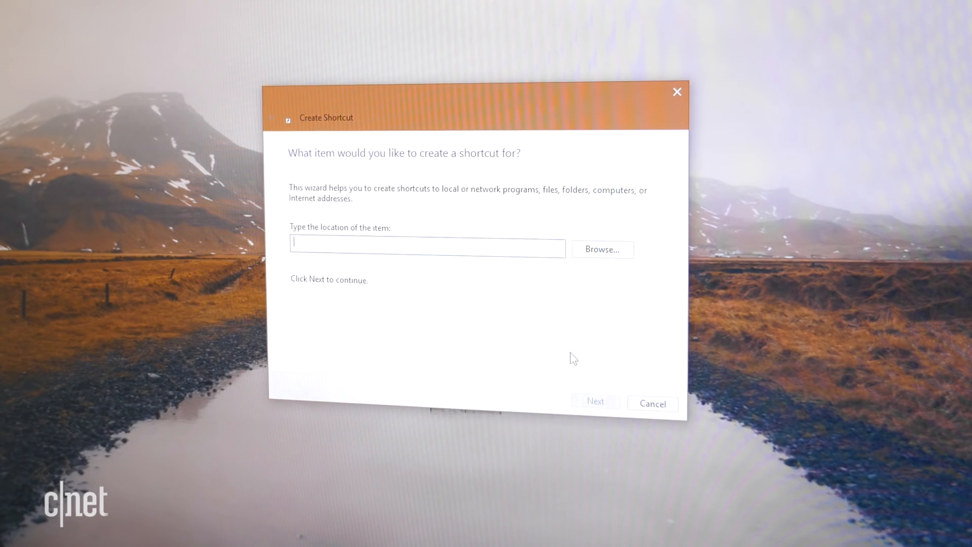
{"action": "type", "text": "shutdown.exe -s -t"}
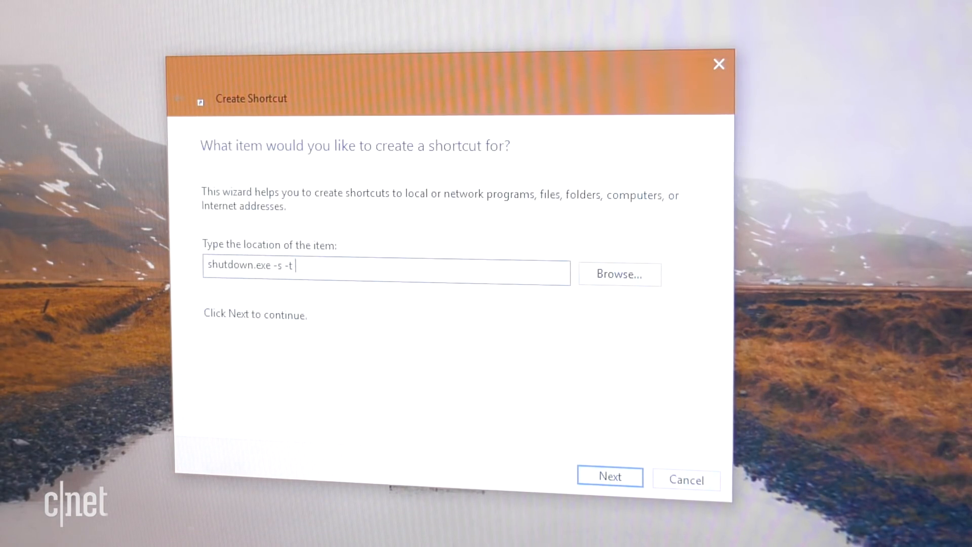
{"action": "type", "text": "12"}
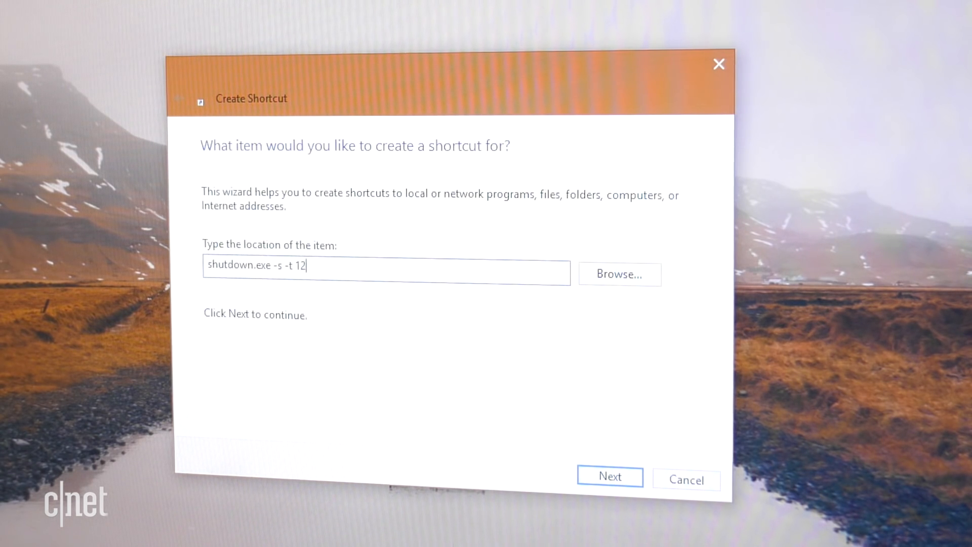
{"action": "type", "text": "00"}
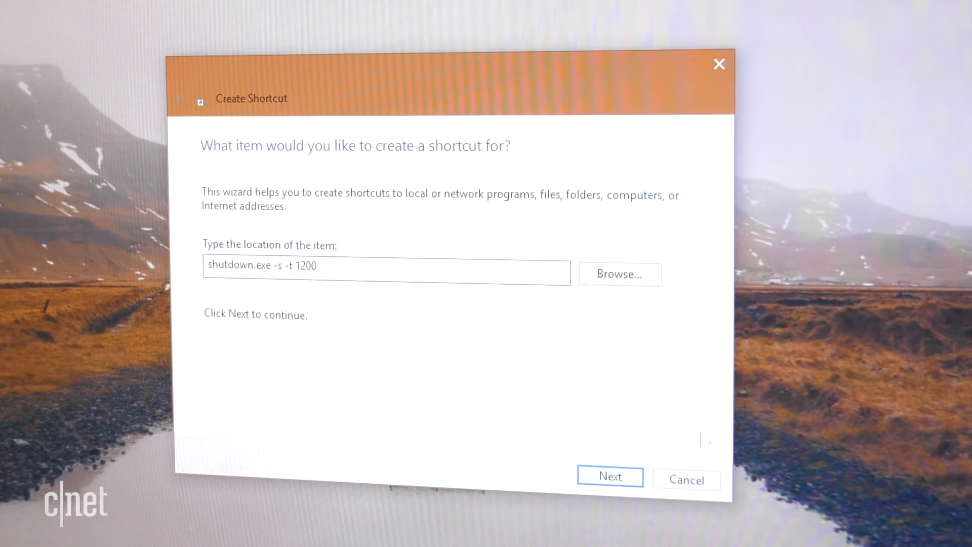
{"action": "left_click", "coordinate": [610, 477]}
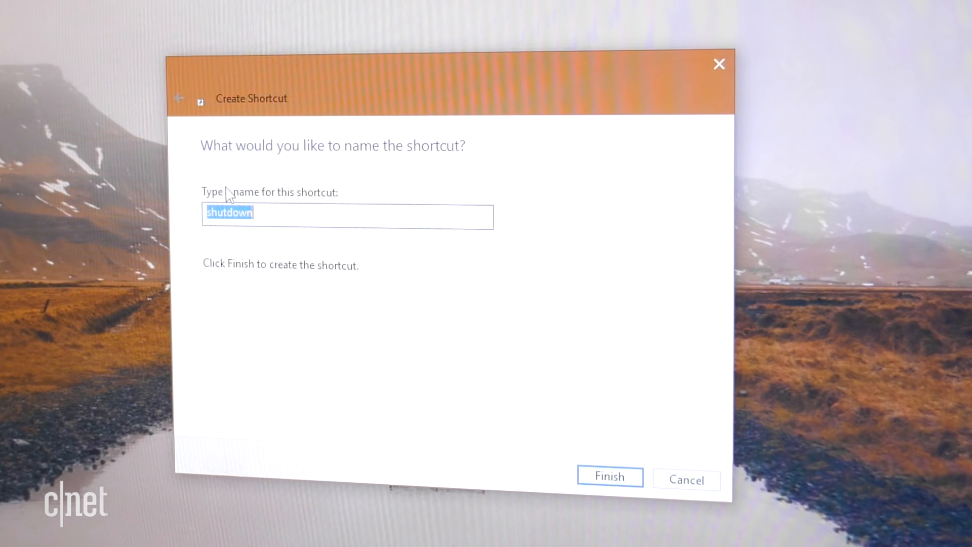
Step: Name the shortcut 'Shutdown 20 minutes' and finish creating it on the desktop
{"action": "type", "text": "Shutdown 20 minutes"}
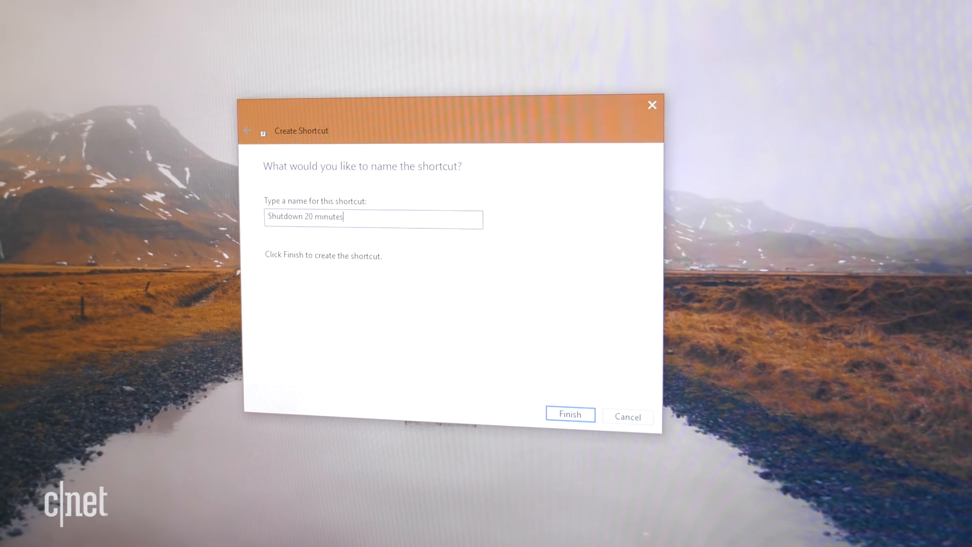
{"action": "left_click", "coordinate": [569, 414]}
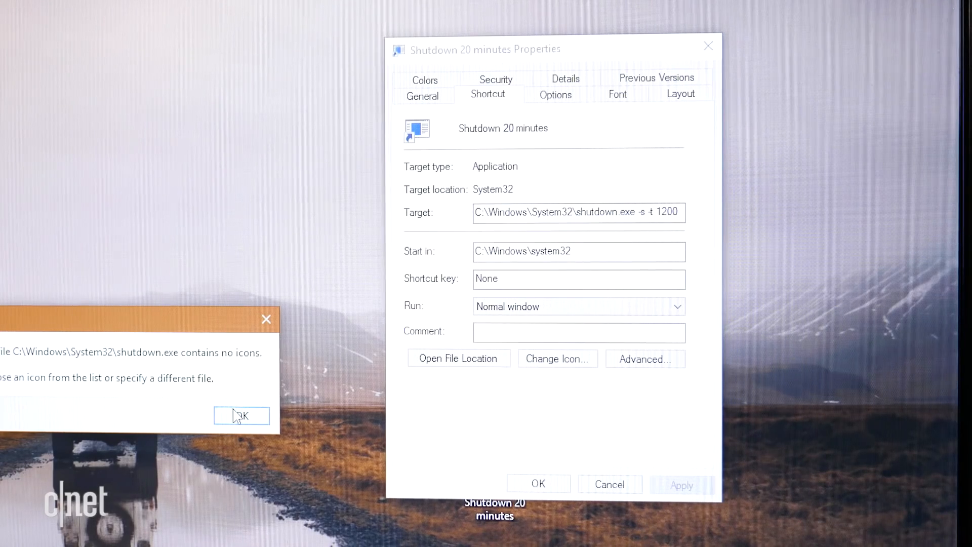
Step: Dismiss the 'contains no icons' warning to reach the shell32 system icon chooser
{"action": "left_click", "coordinate": [241, 416]}
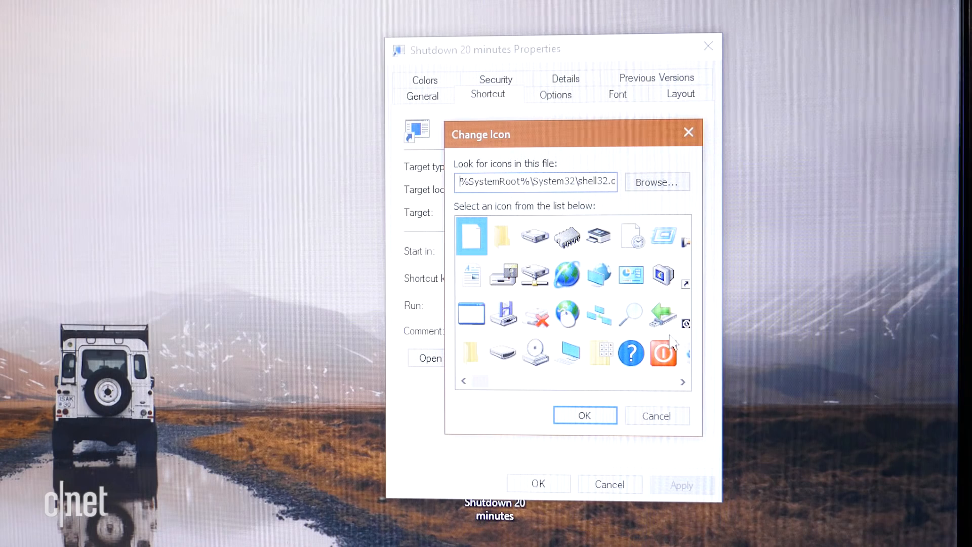